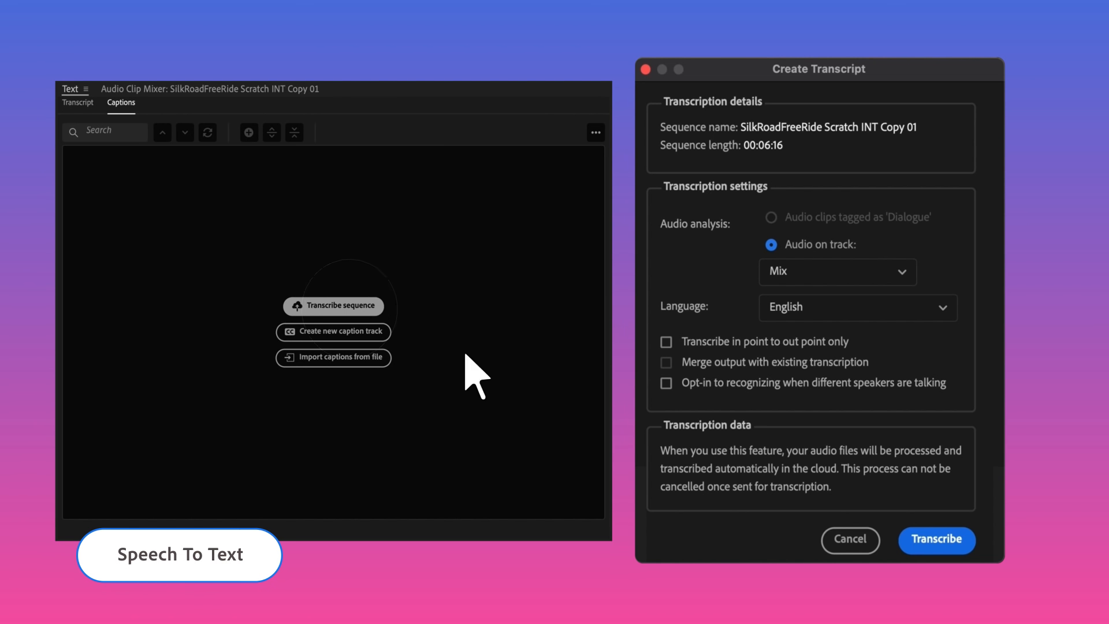
Transcribe the sequence's English audio and generate captions from the transcript.
left_click(935, 539)
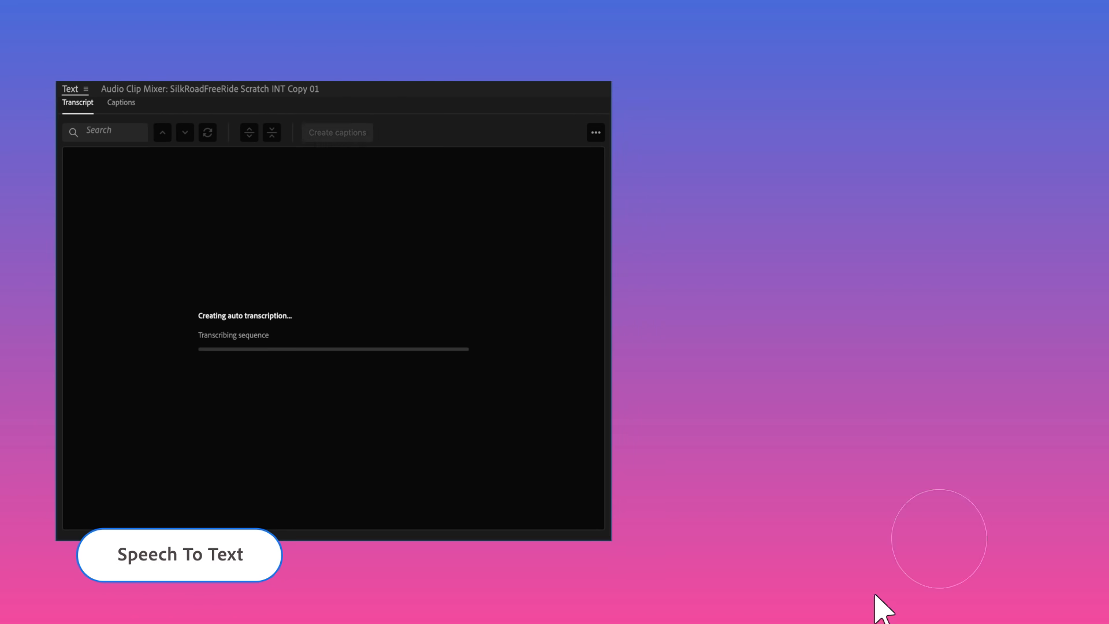
left_click(338, 133)
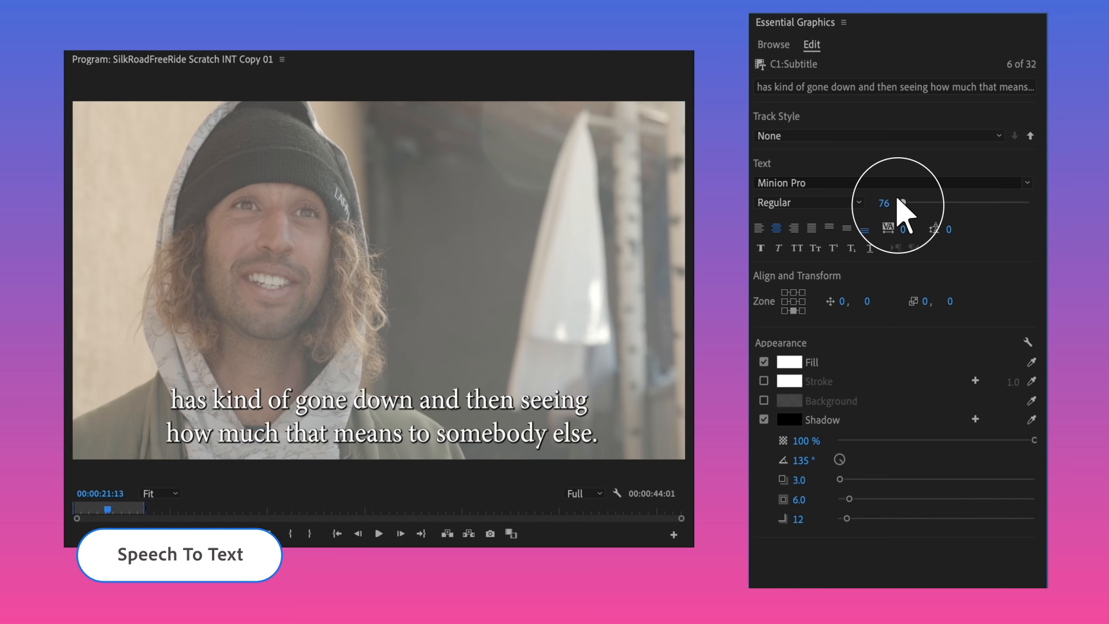
Change the subtitle font to a sans-serif and shrink the size from 76 to 48.
left_click(1025, 182)
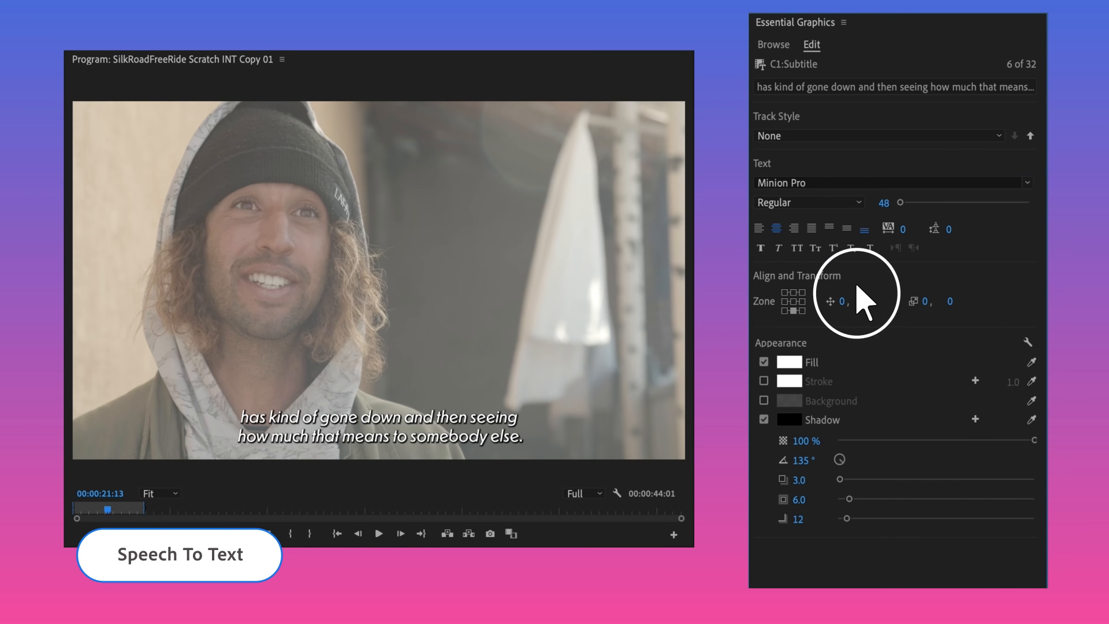
left_click(890, 183)
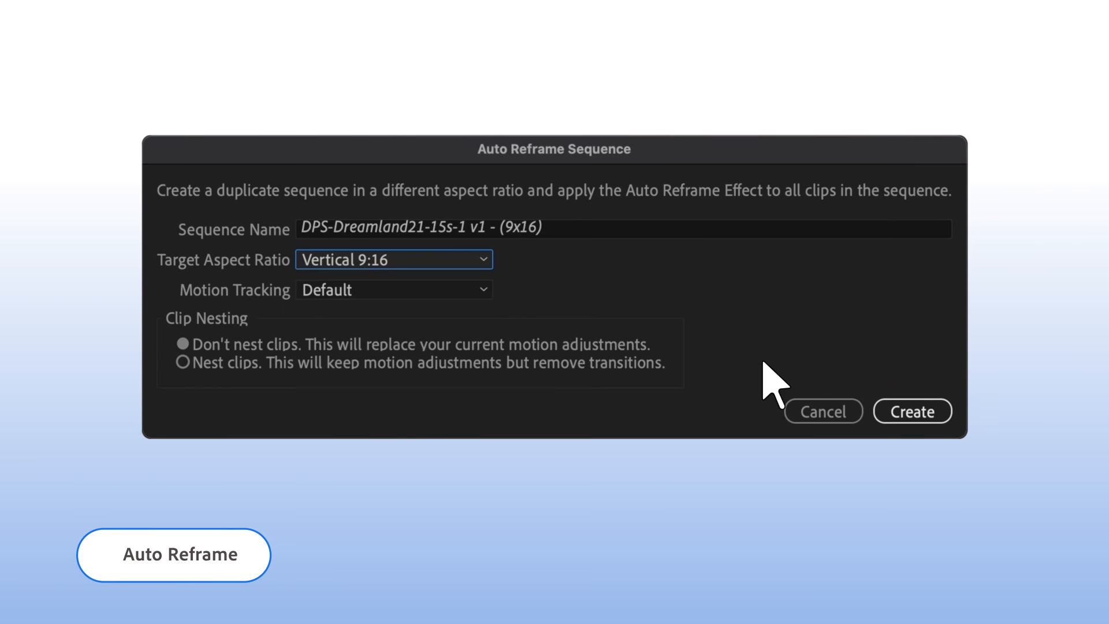
Create an Auto Reframe copy of the Dreamland sequence at Vertical 9:16.
left_click(911, 410)
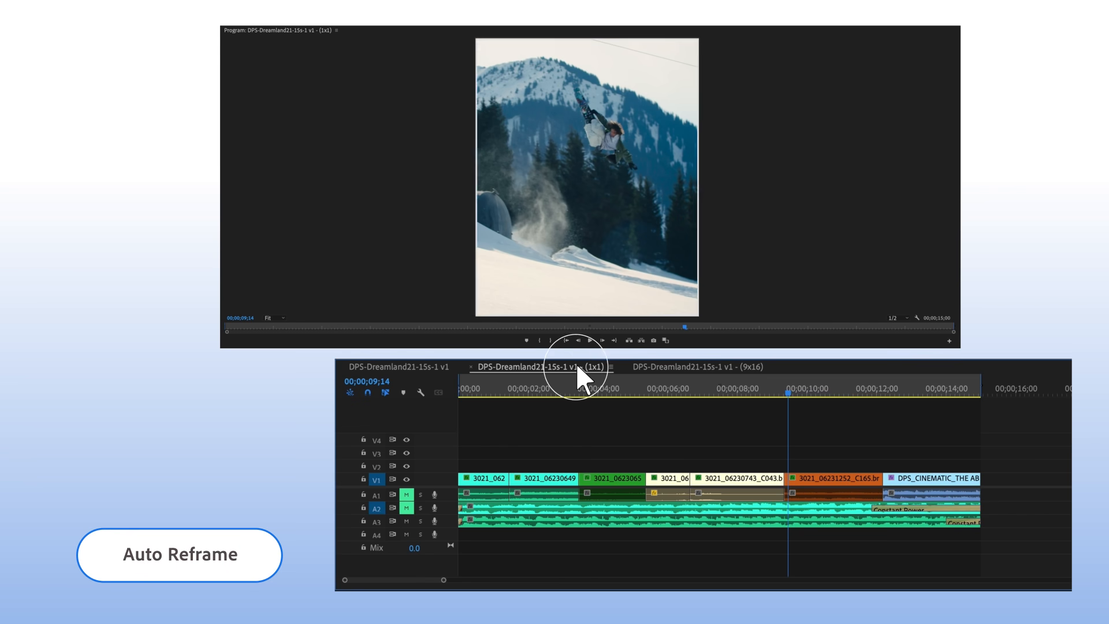
left_click(699, 367)
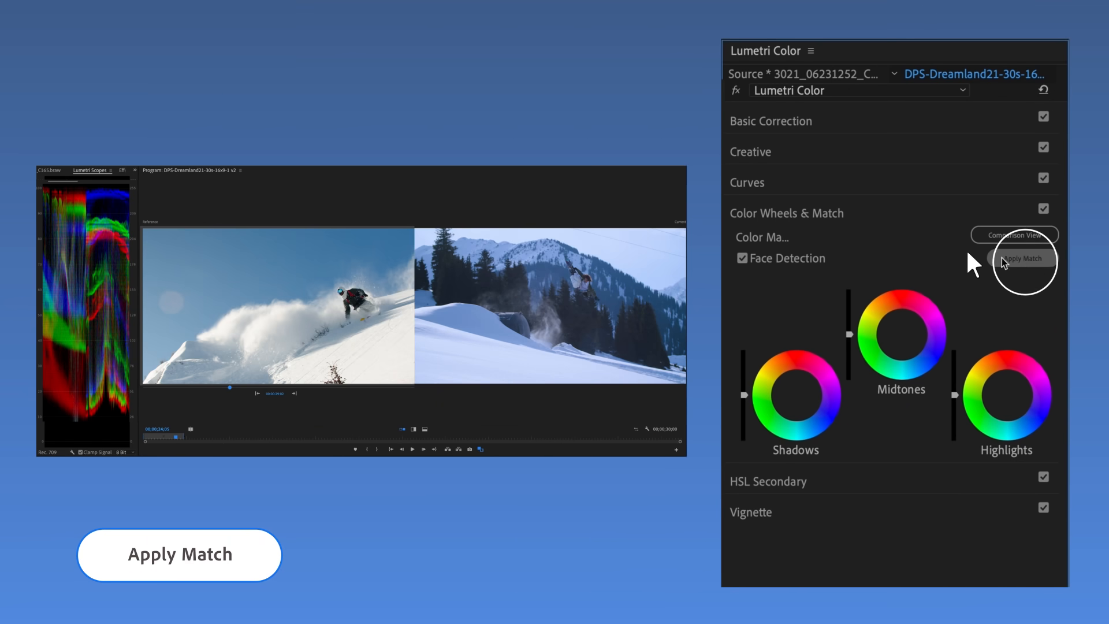
Apply a Lumetri colour match to the reference ski shot and tag welteislehre as Music.
left_click(1021, 258)
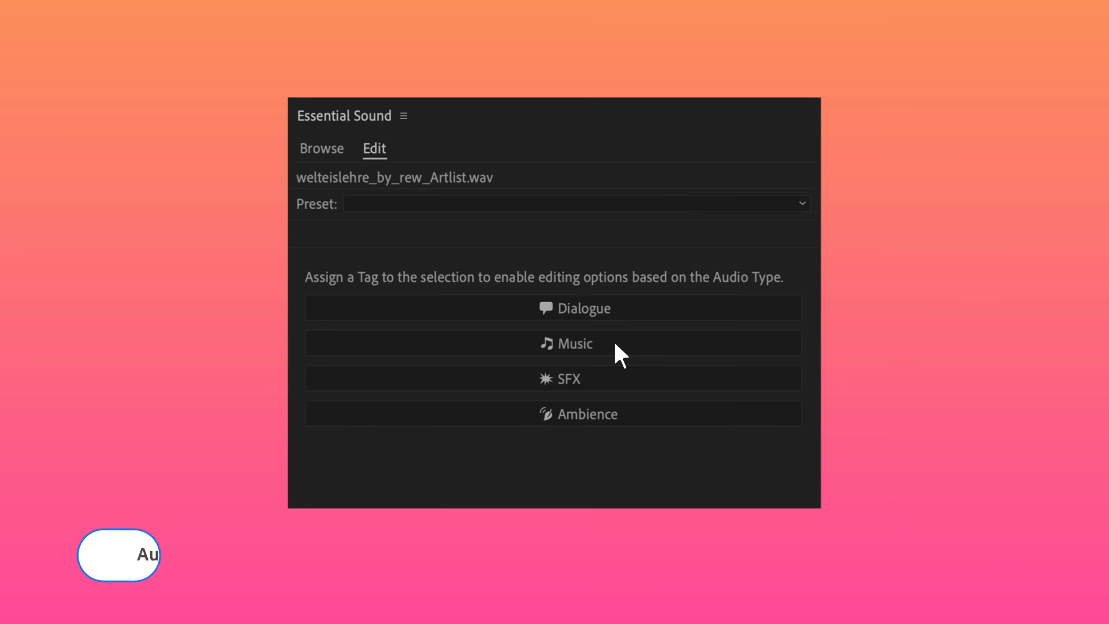
left_click(572, 343)
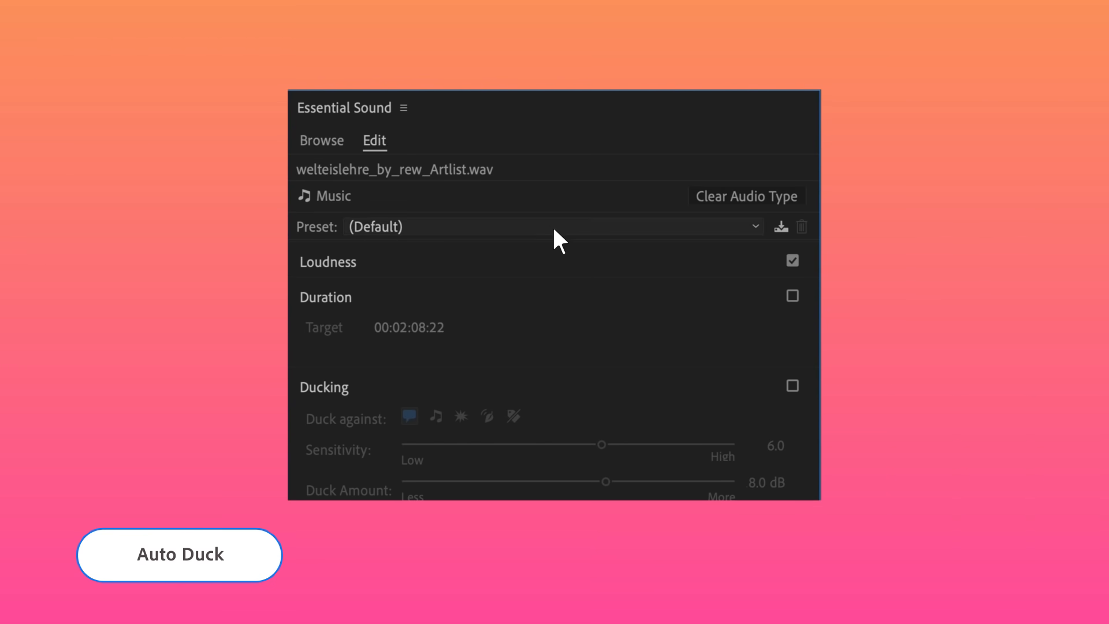